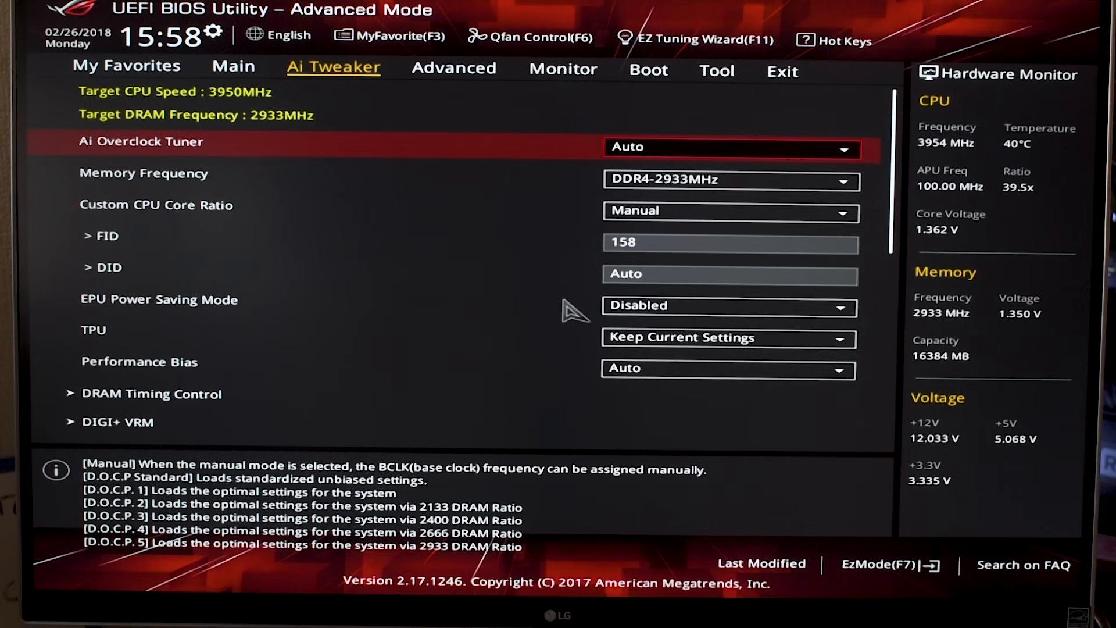
- Set Memory Frequency to DDR4-3066MHz
left_click(731, 147)
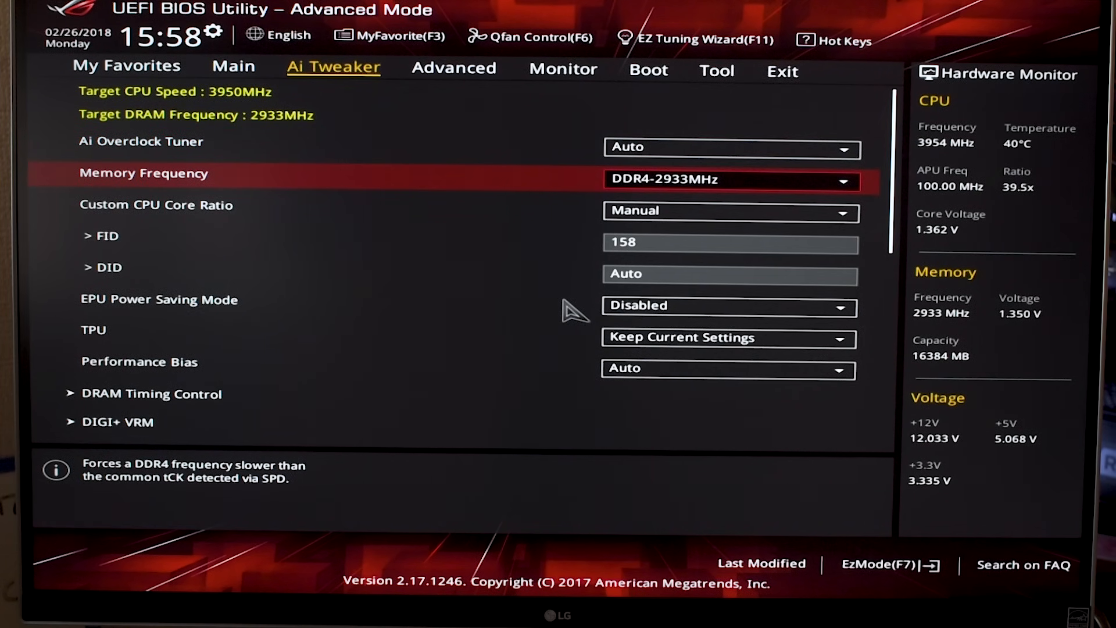
left_click(731, 180)
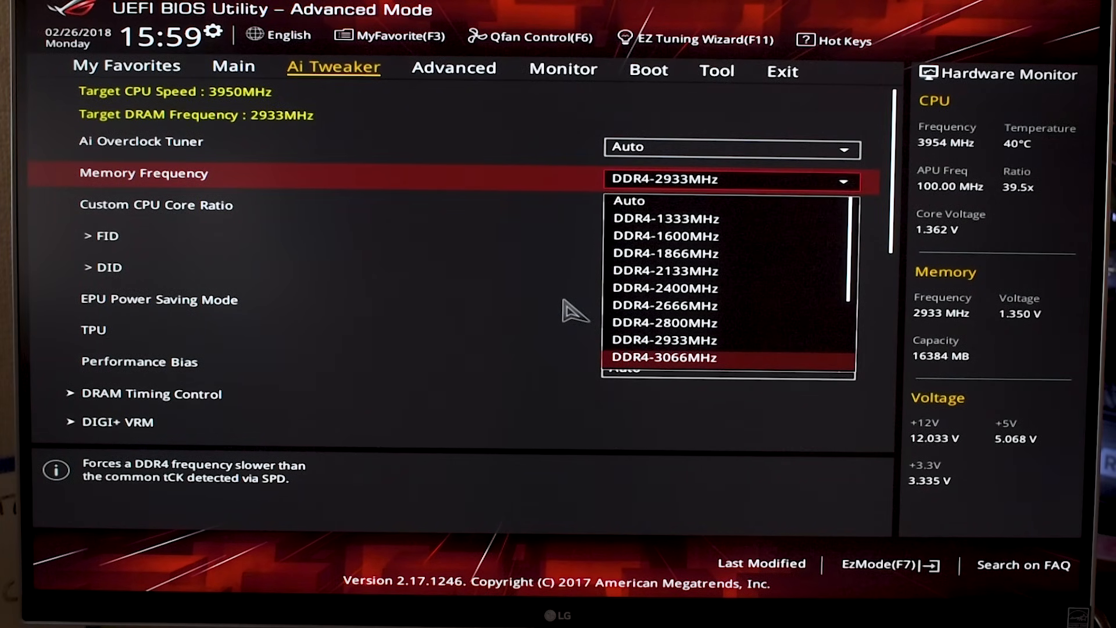
left_click(664, 358)
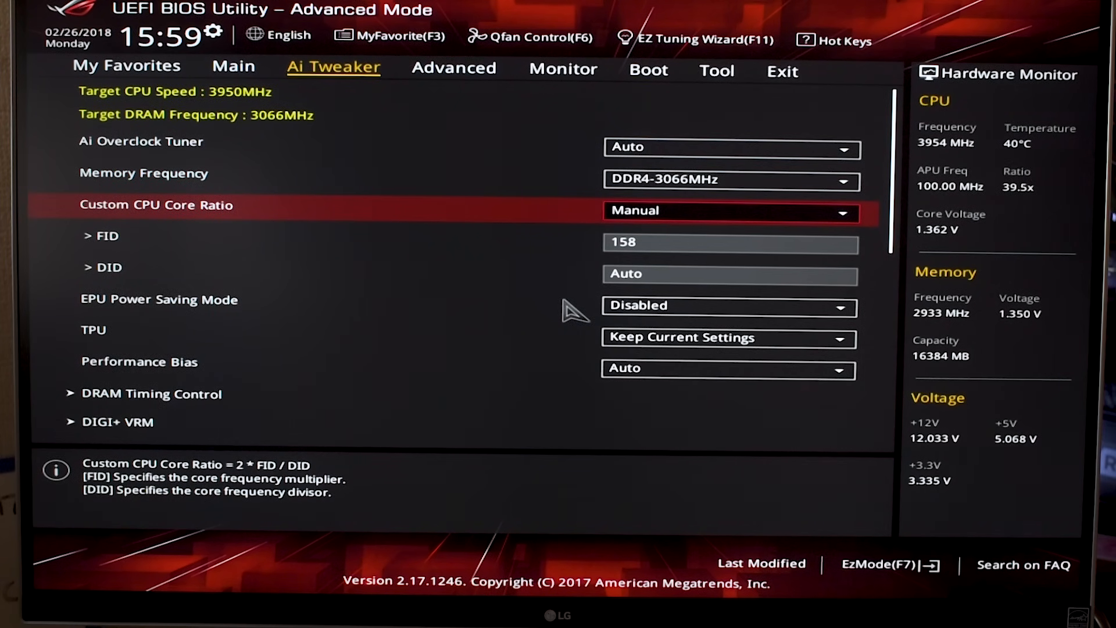
- Keep Custom CPU Core Ratio on Manual
left_click(729, 212)
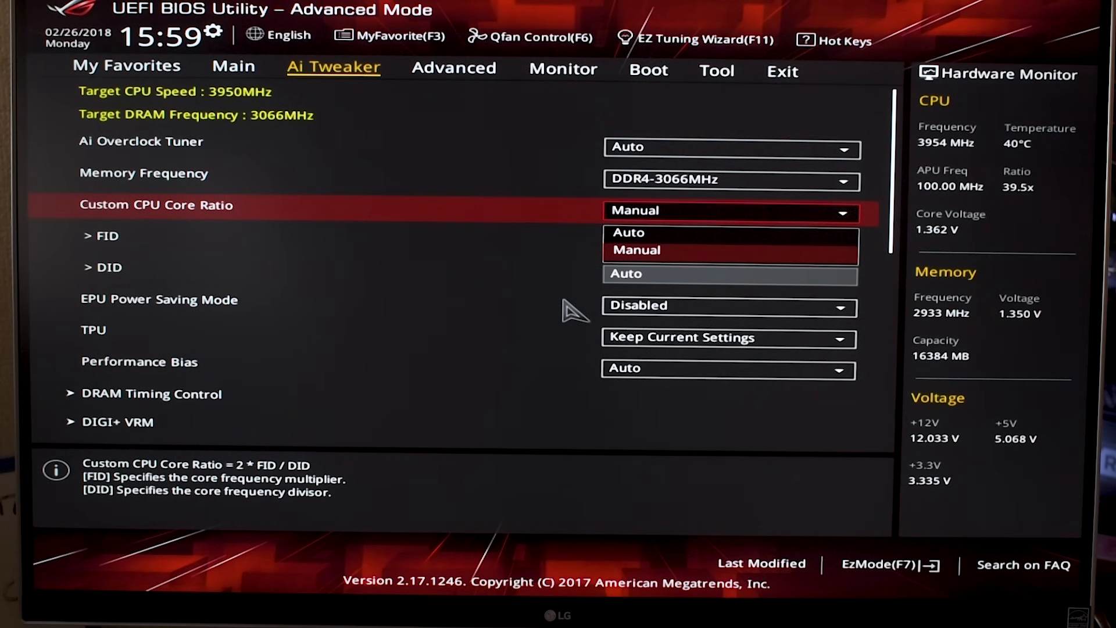
left_click(637, 250)
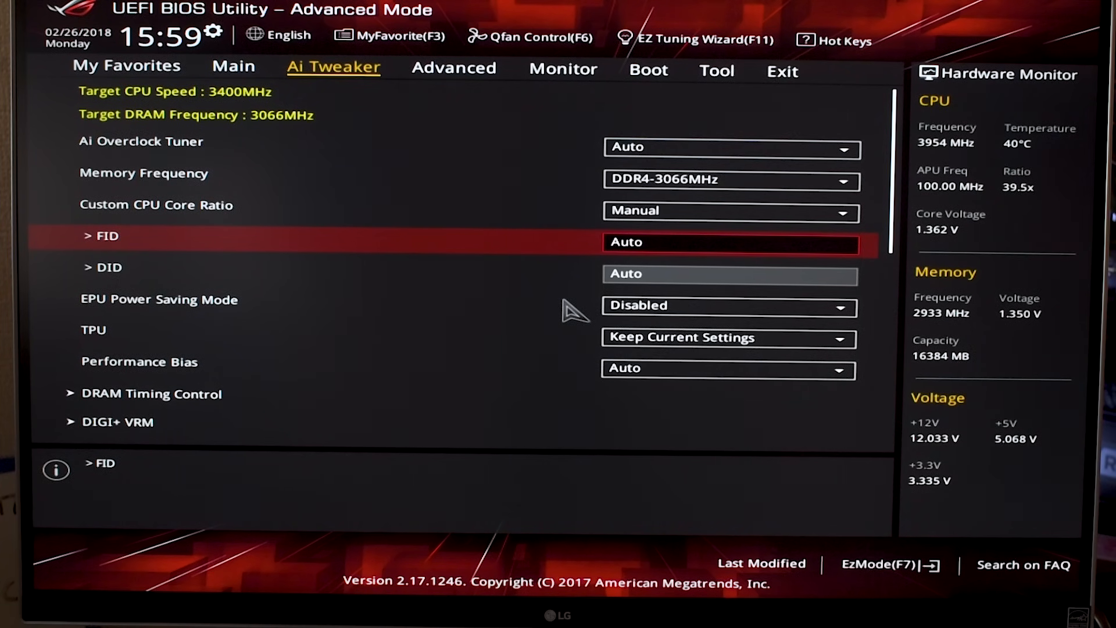
- Enter 158 as the FID multiplier for a 3950MHz target CPU speed
type("16")
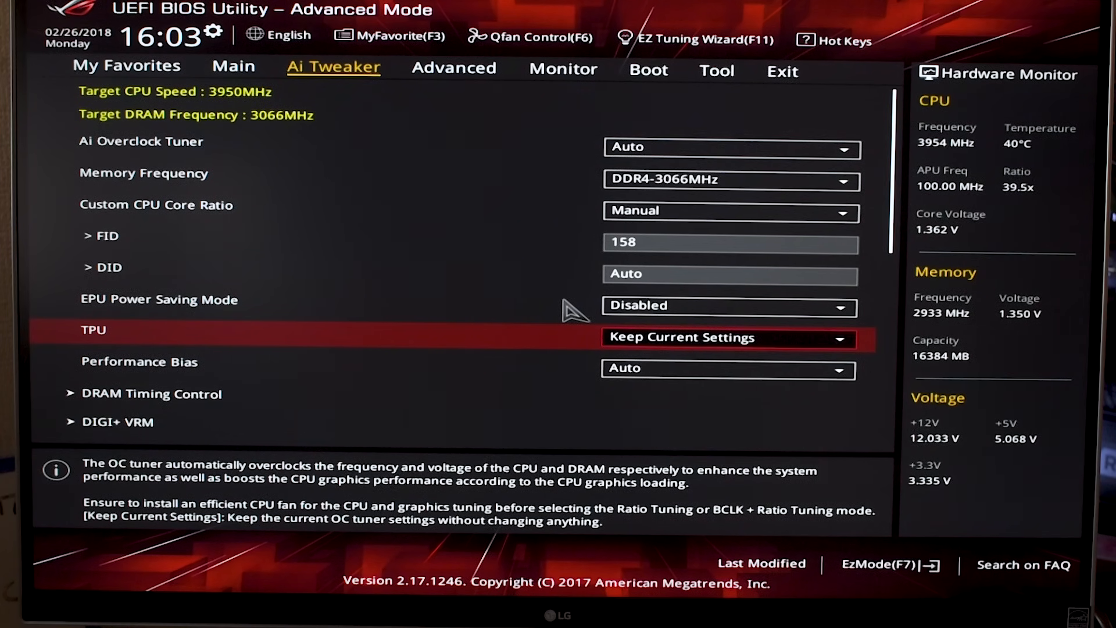
left_click(729, 337)
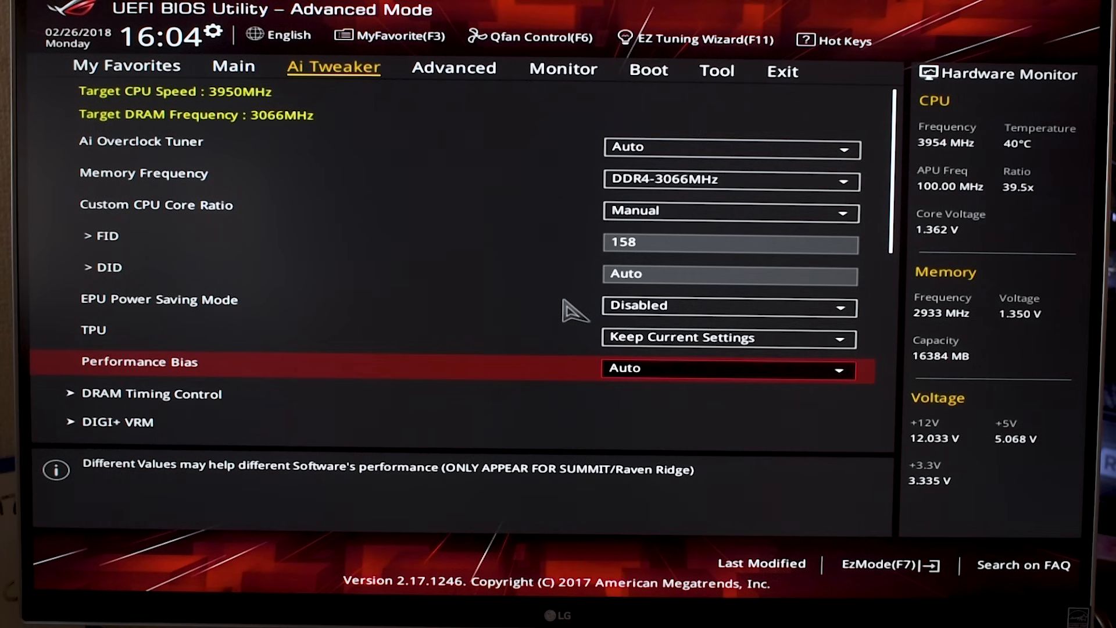
- Scroll down Ai Tweaker to reach the DRAM Timing Control submenu
scroll("down", 3)
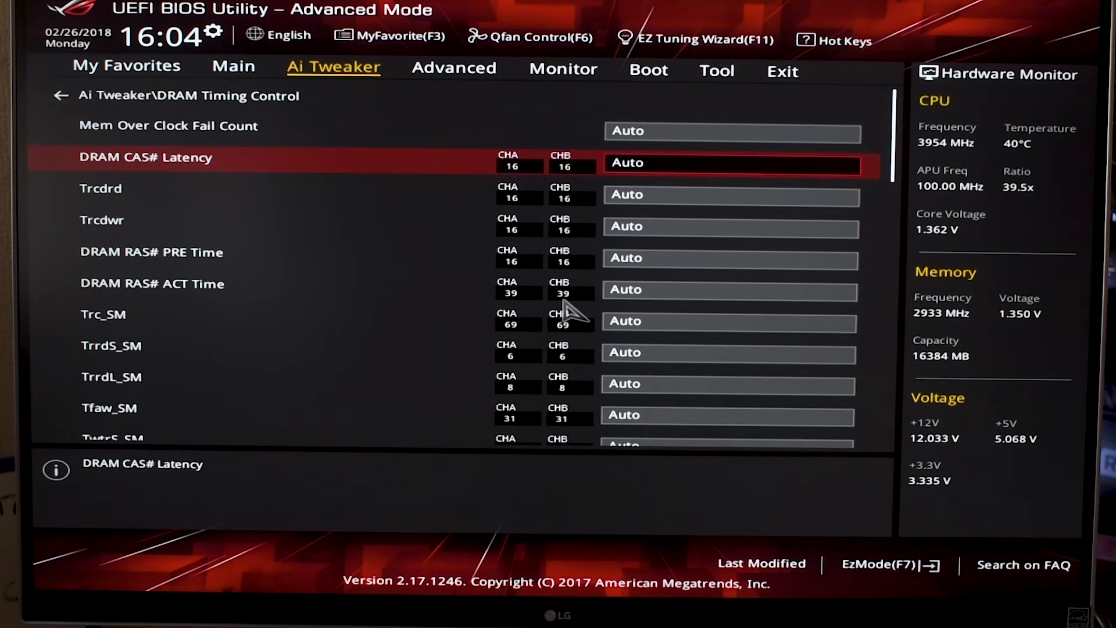
- Enter 15 for DRAM CAS# Latency and confirm it
type("5")
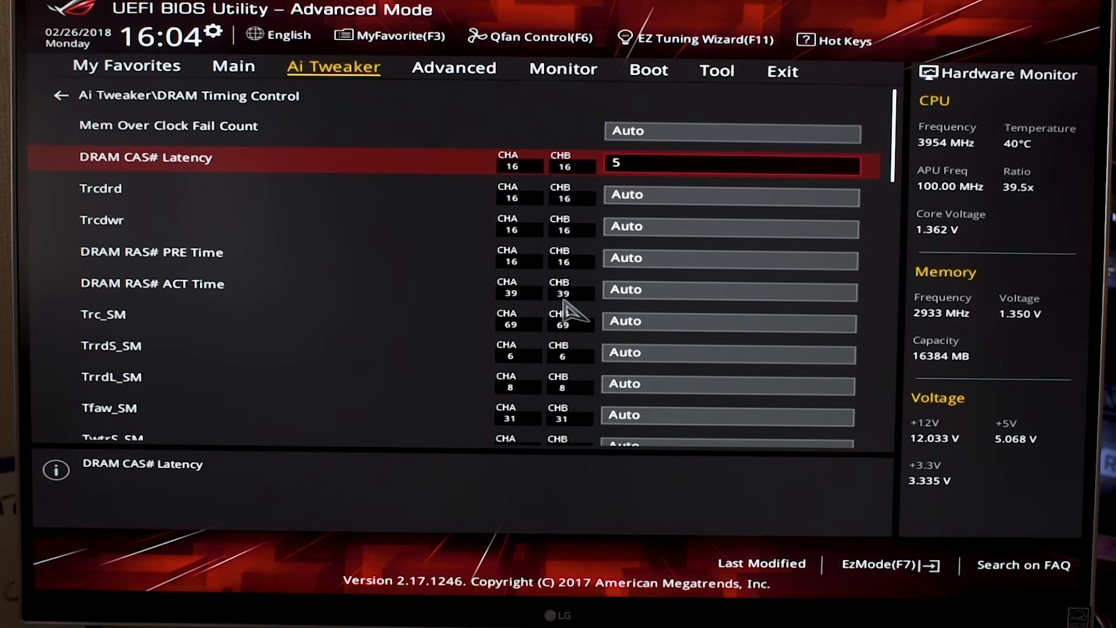
type("12")
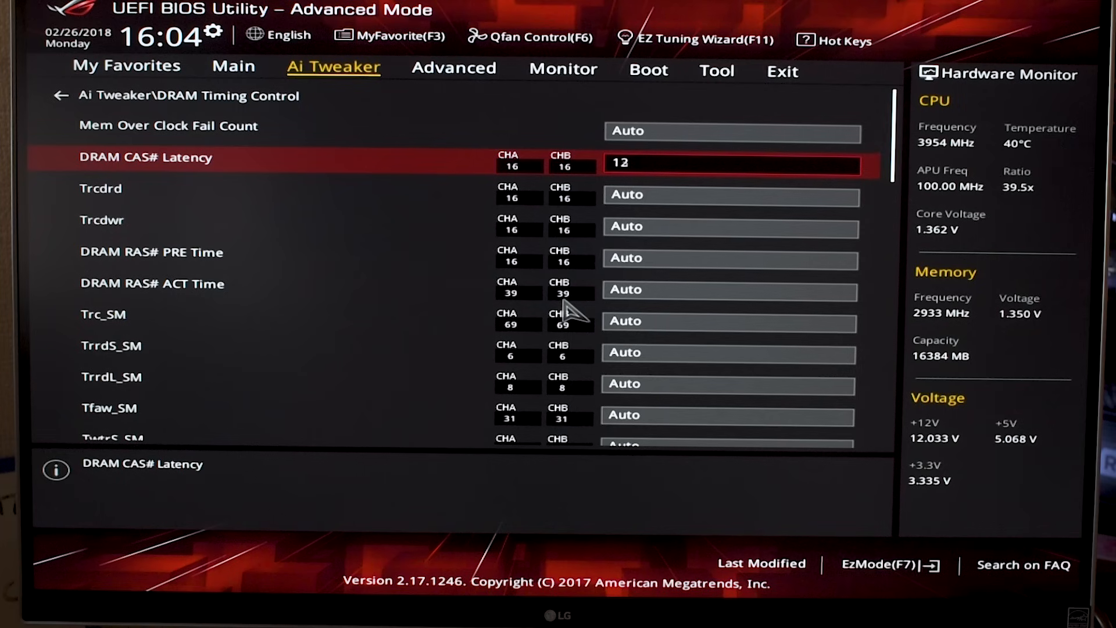
type("16")
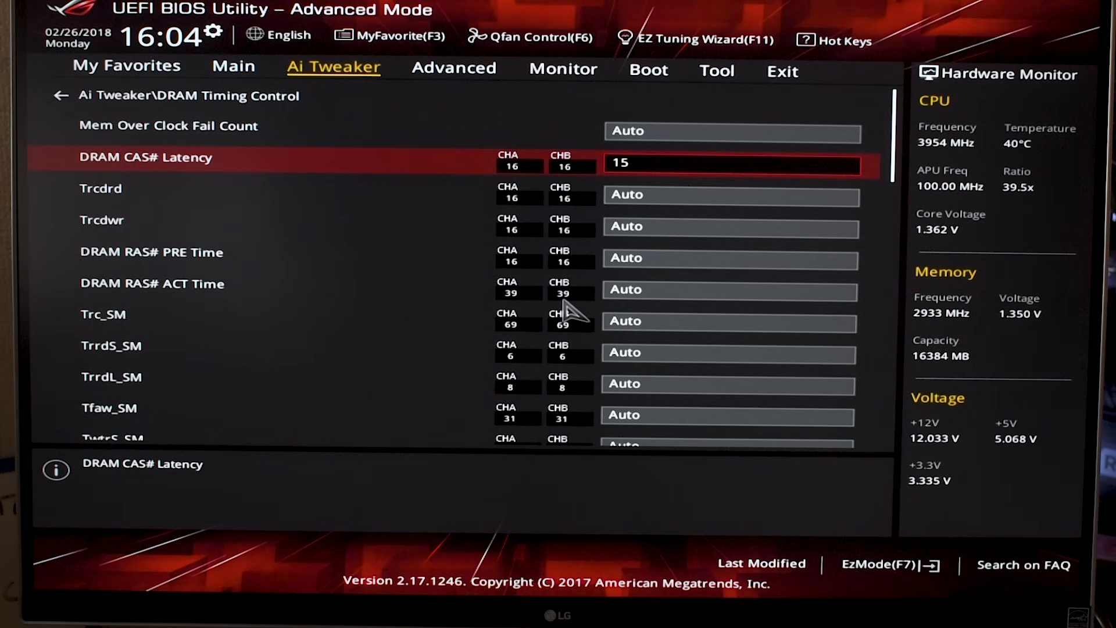
left_click(59, 96)
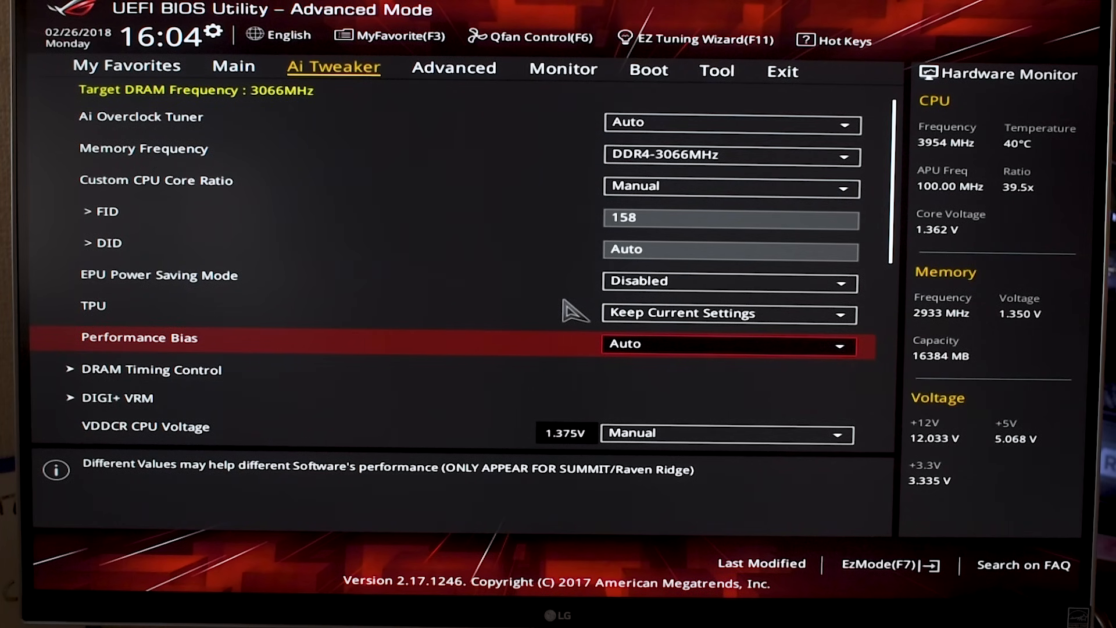
- Scroll down to VDDCR CPU Voltage and its 1.37500 override value
scroll("down", 3)
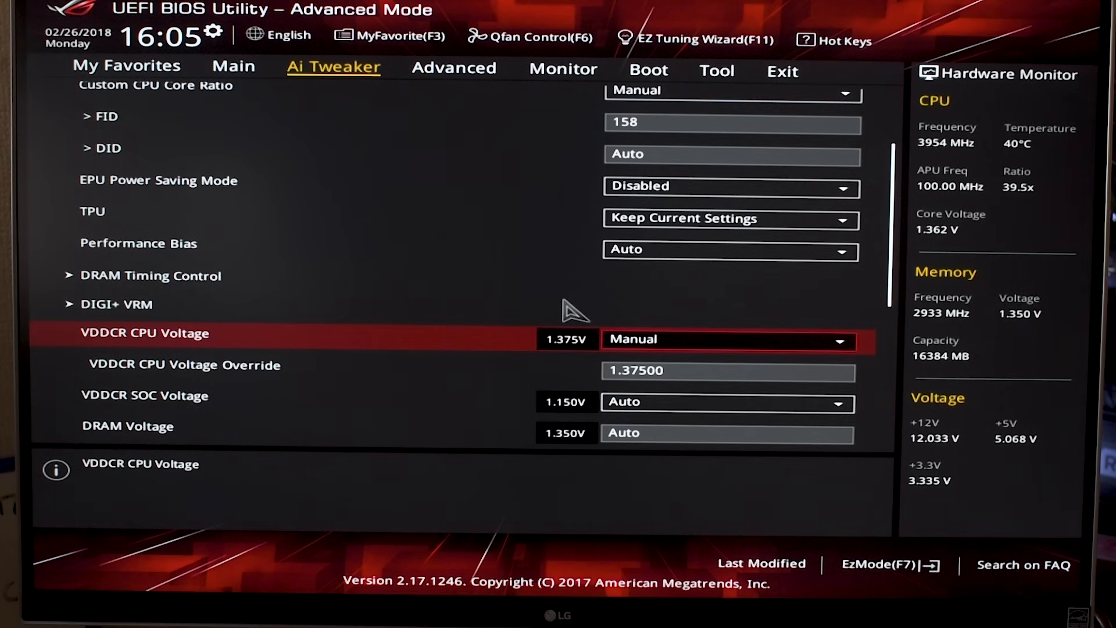
- Set VDDCR CPU Voltage to Offset mode, keeping sign + and offset voltage Auto
left_click(728, 339)
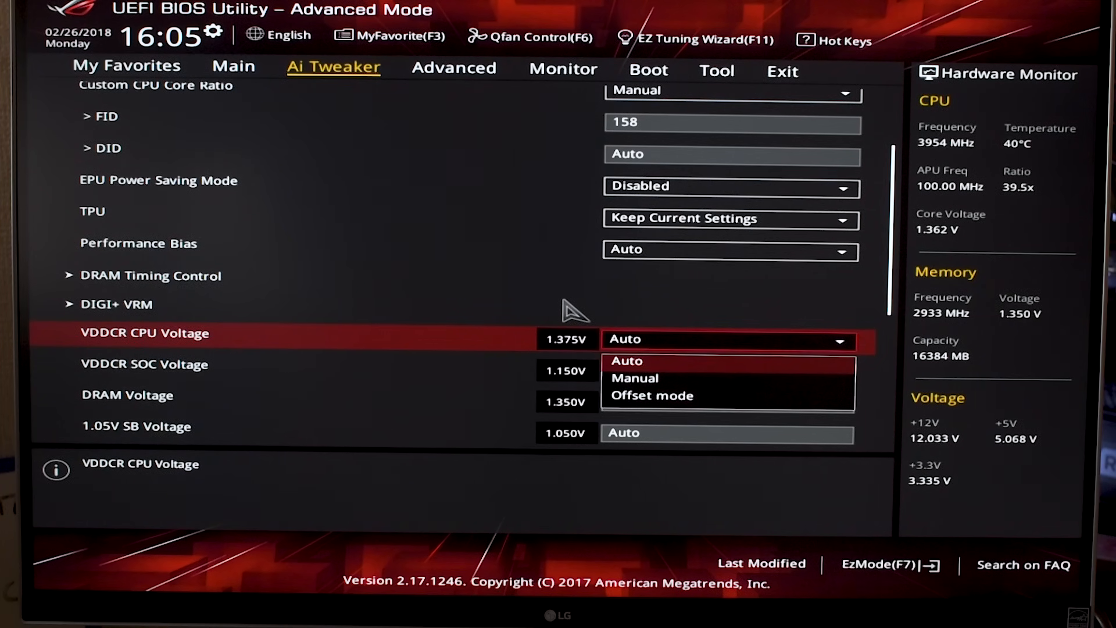
left_click(627, 360)
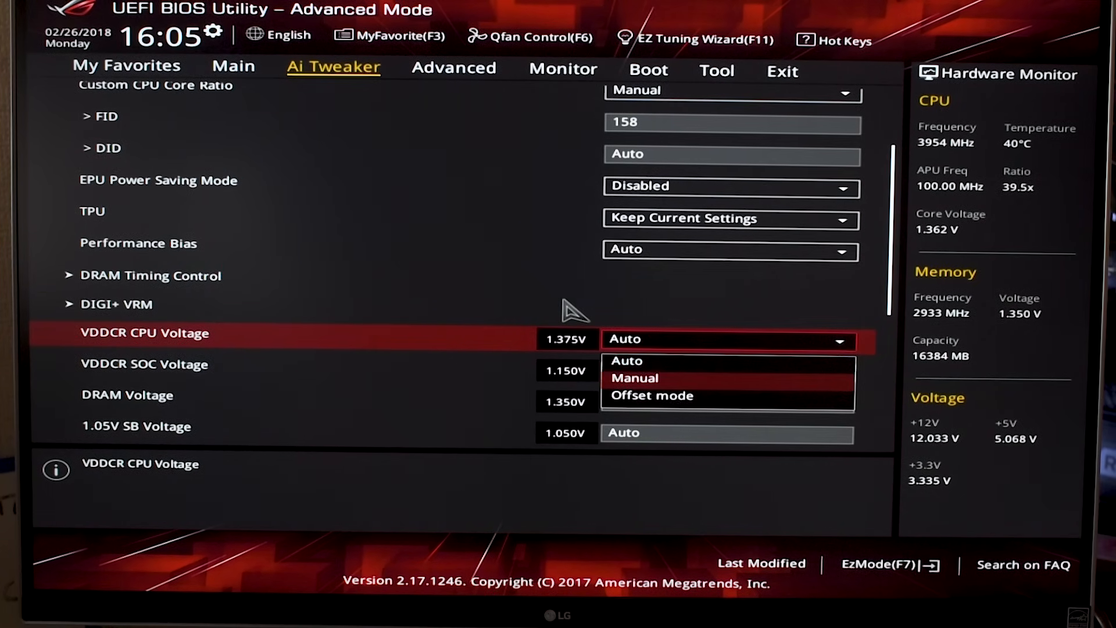
left_click(635, 378)
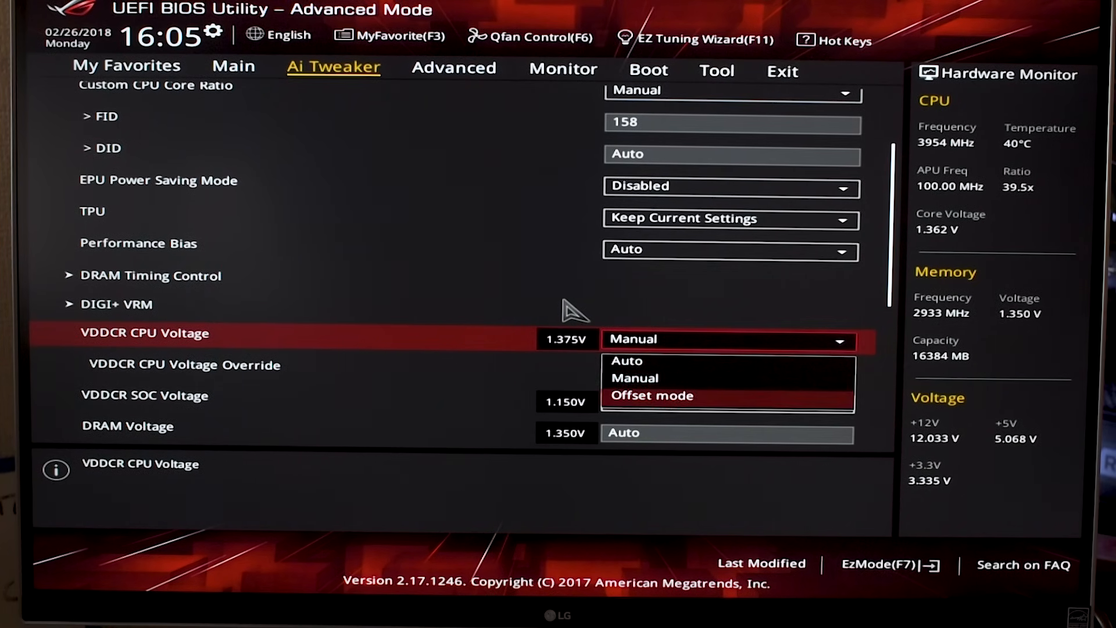
left_click(652, 396)
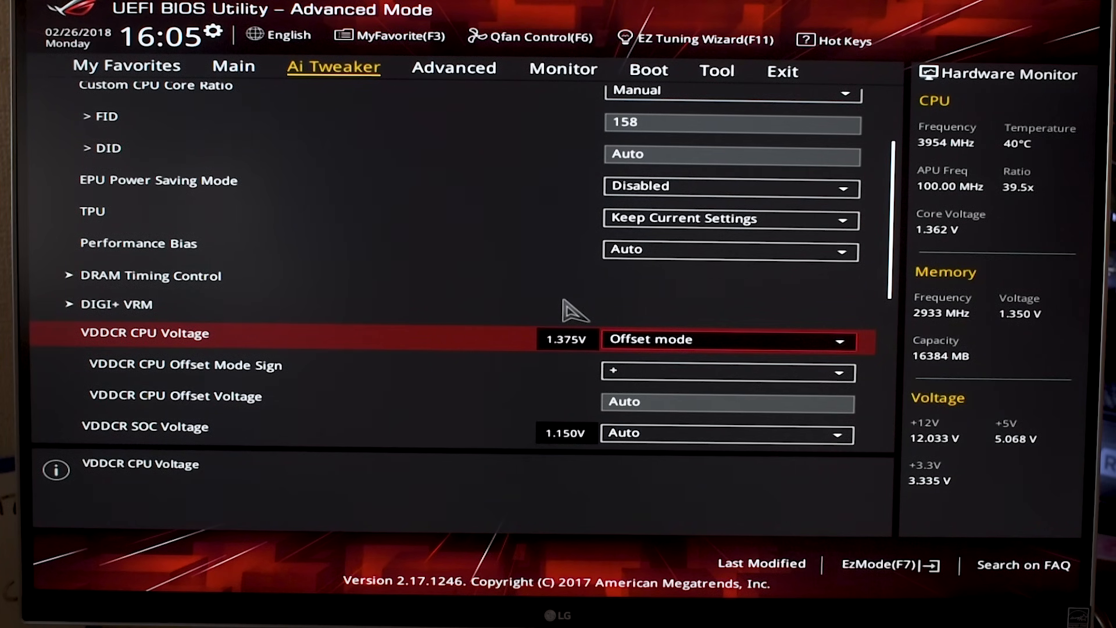
left_click(727, 339)
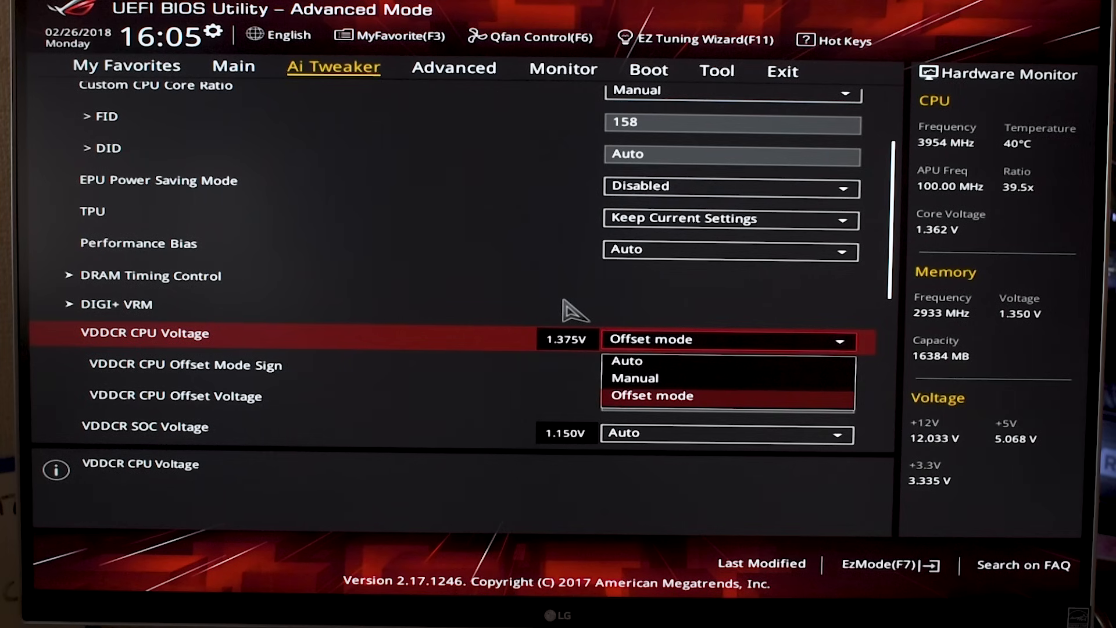
left_click(652, 395)
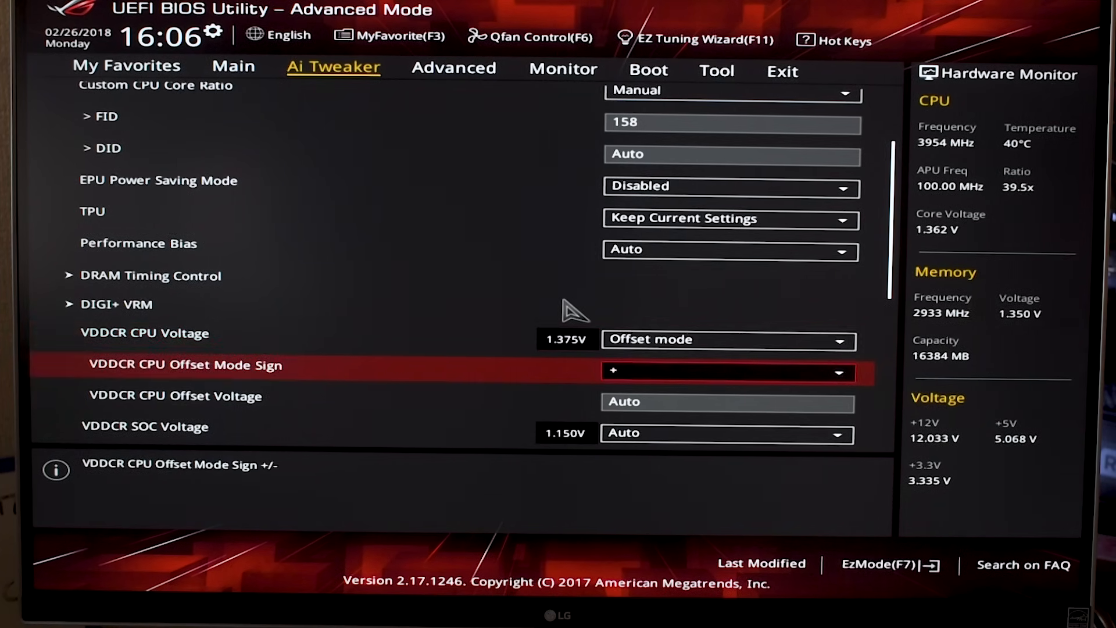
- Step through DRAM and VDDCR SOC voltages, leaving them on Auto
key("Up")
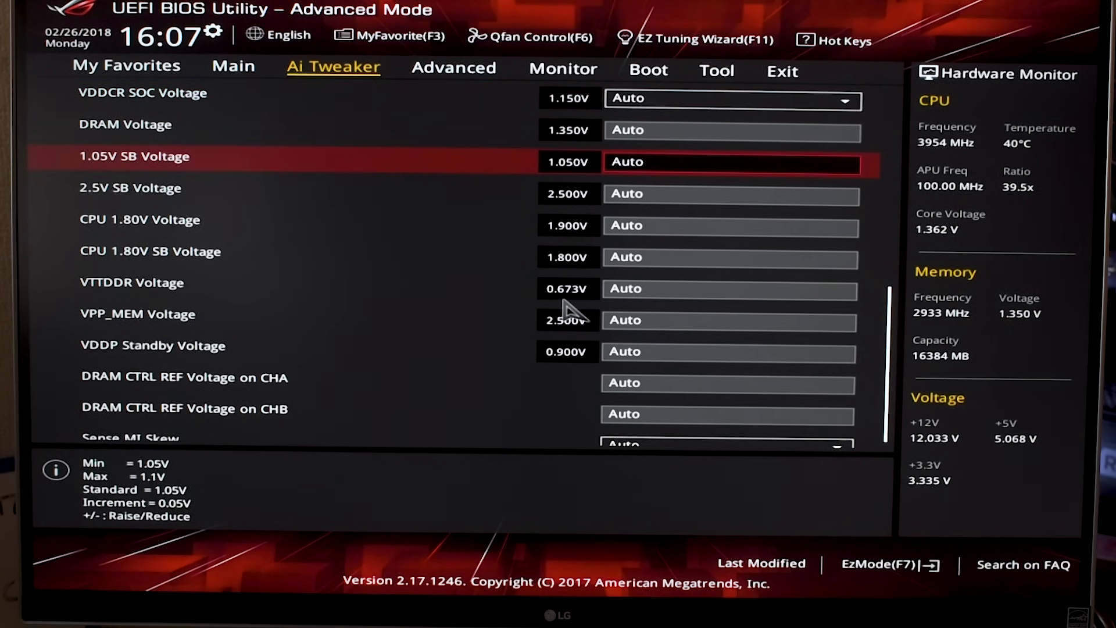
key("Up")
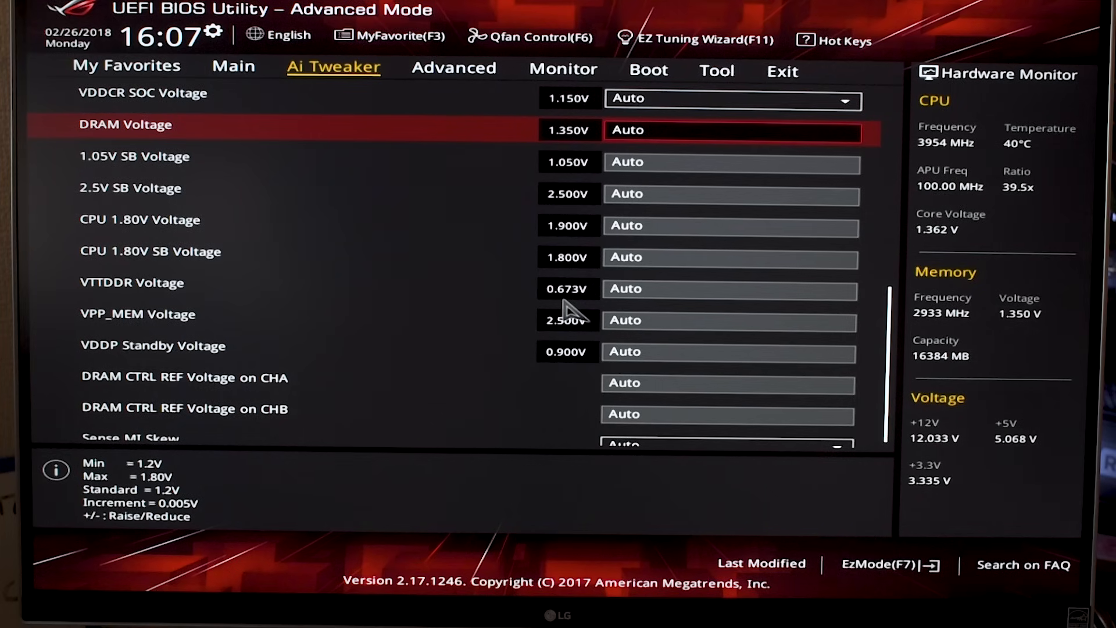
key("Up")
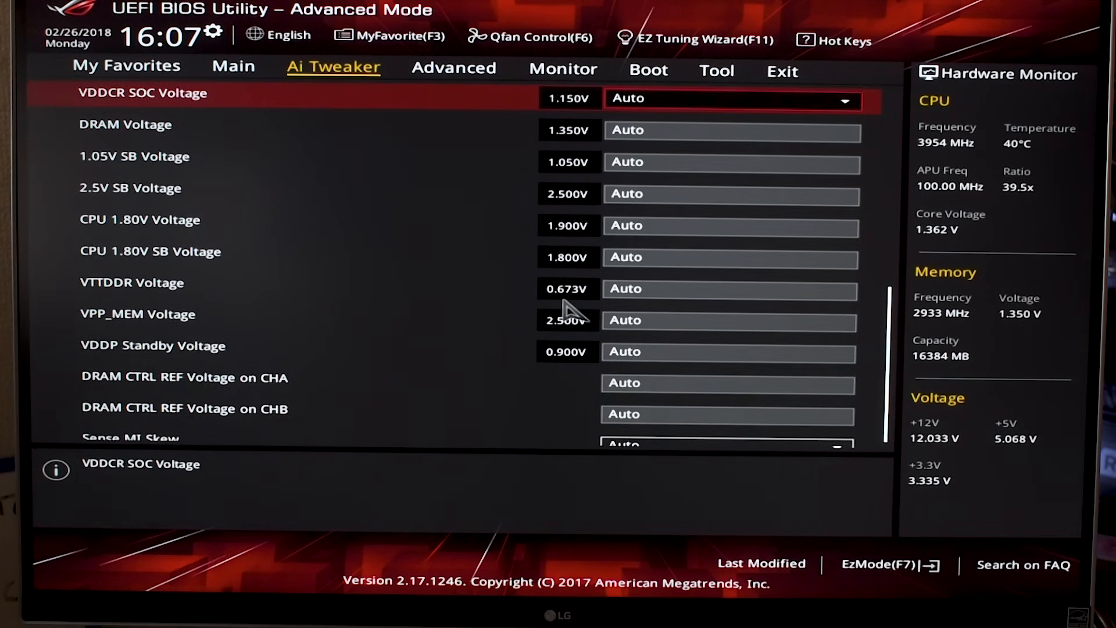